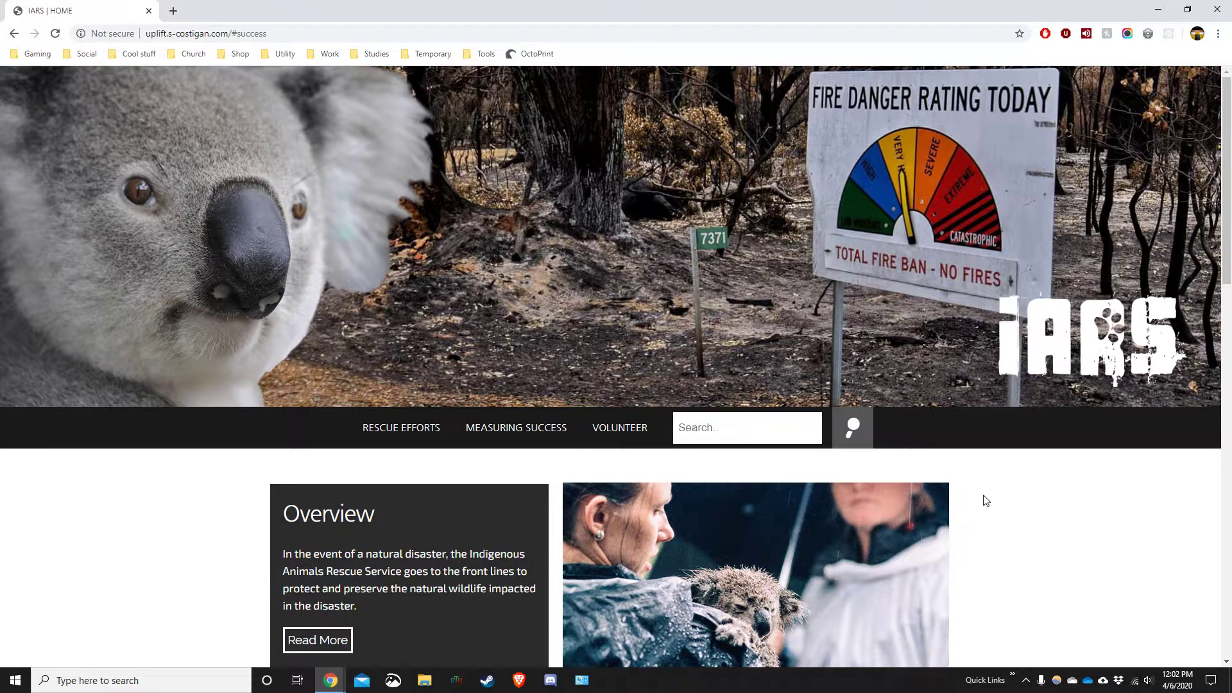
pyautogui.moveTo(900, 490)
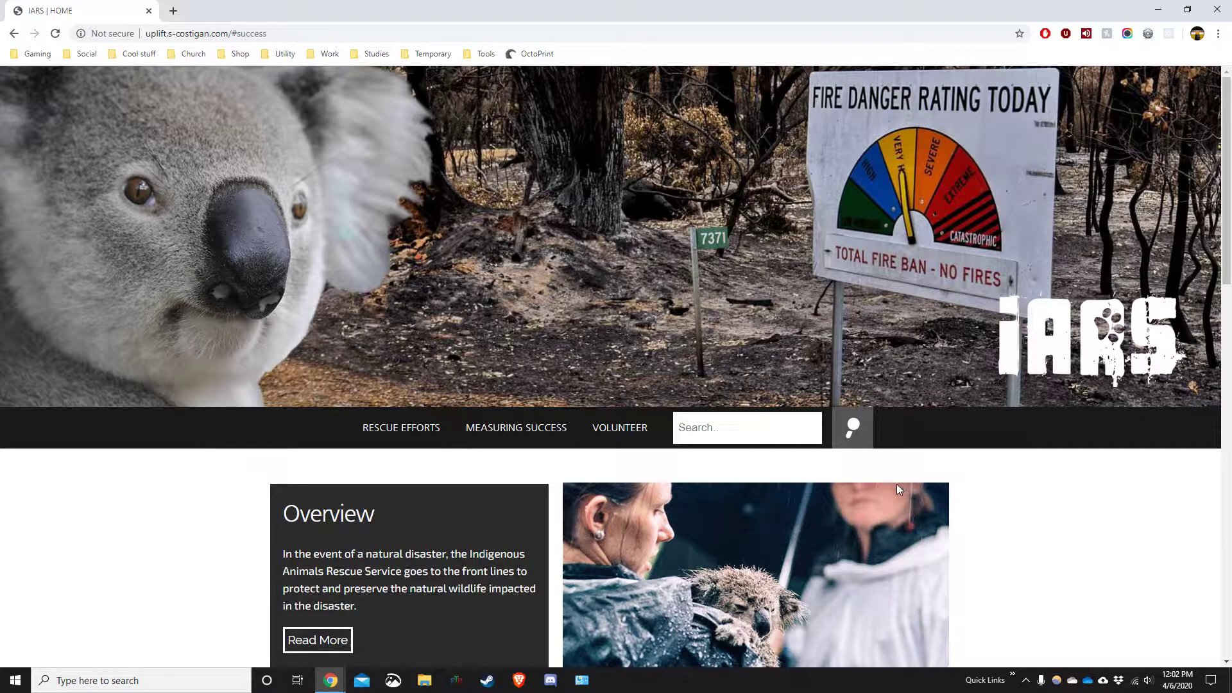
pyautogui.moveTo(863, 504)
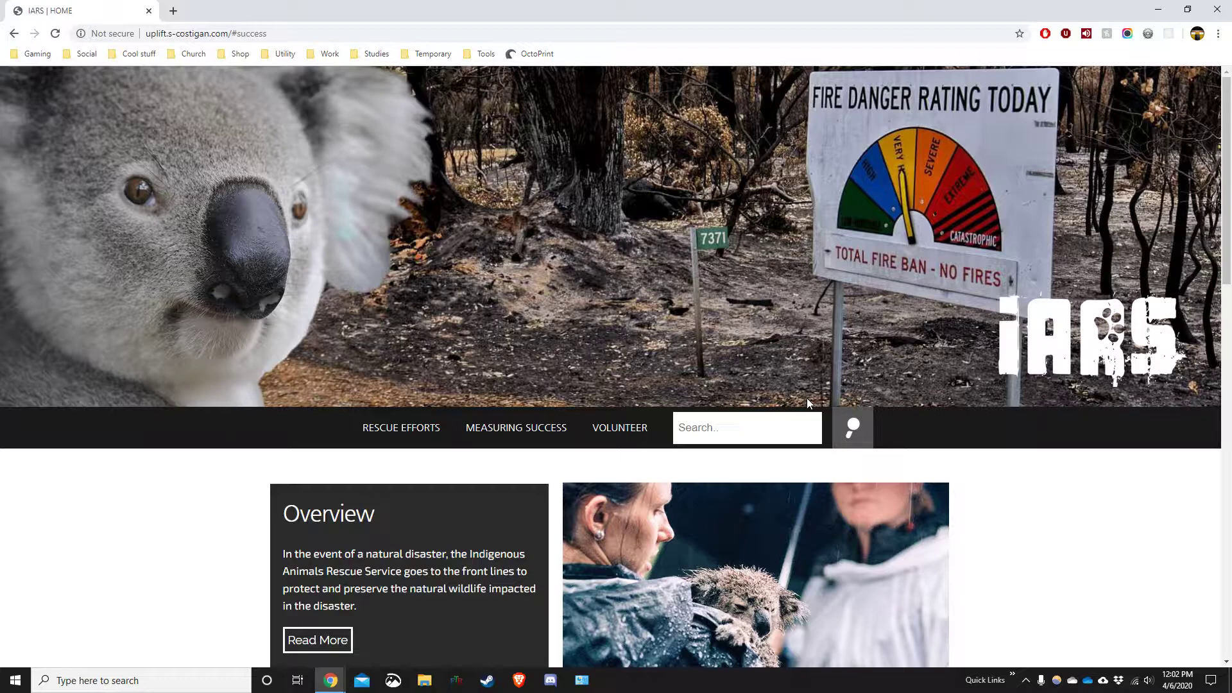
pyautogui.moveTo(653, 287)
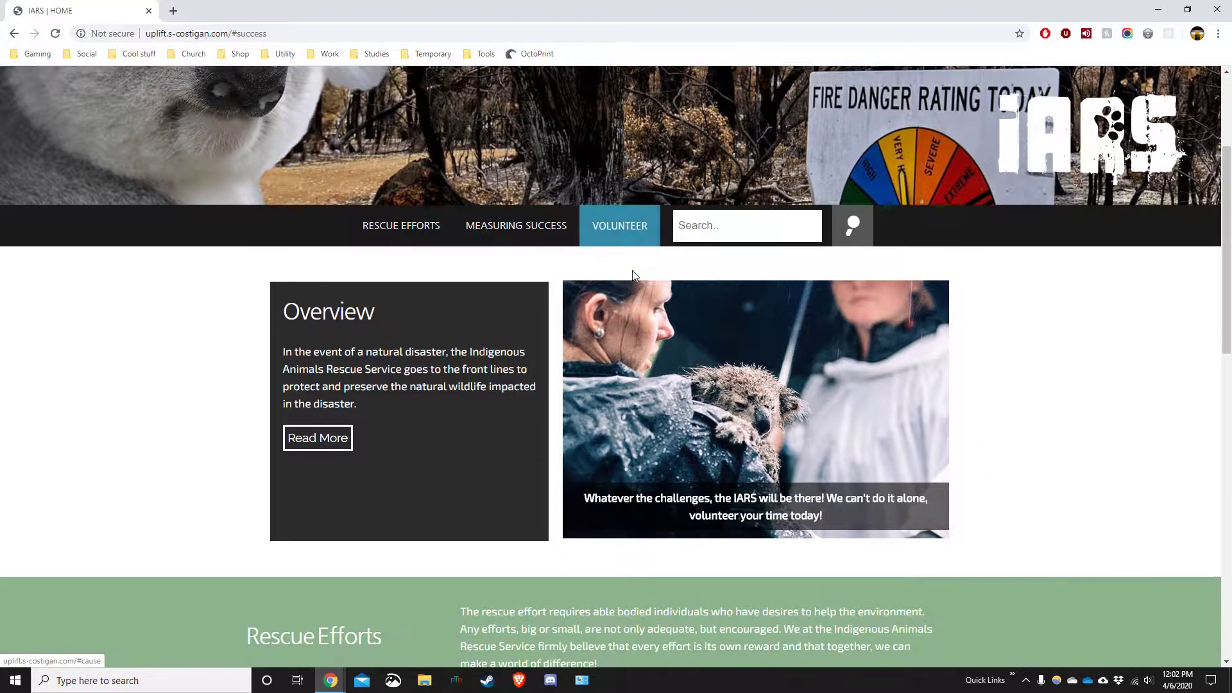
# Scroll through the IARS desktop page to review its sections.
pyautogui.scroll(-3)
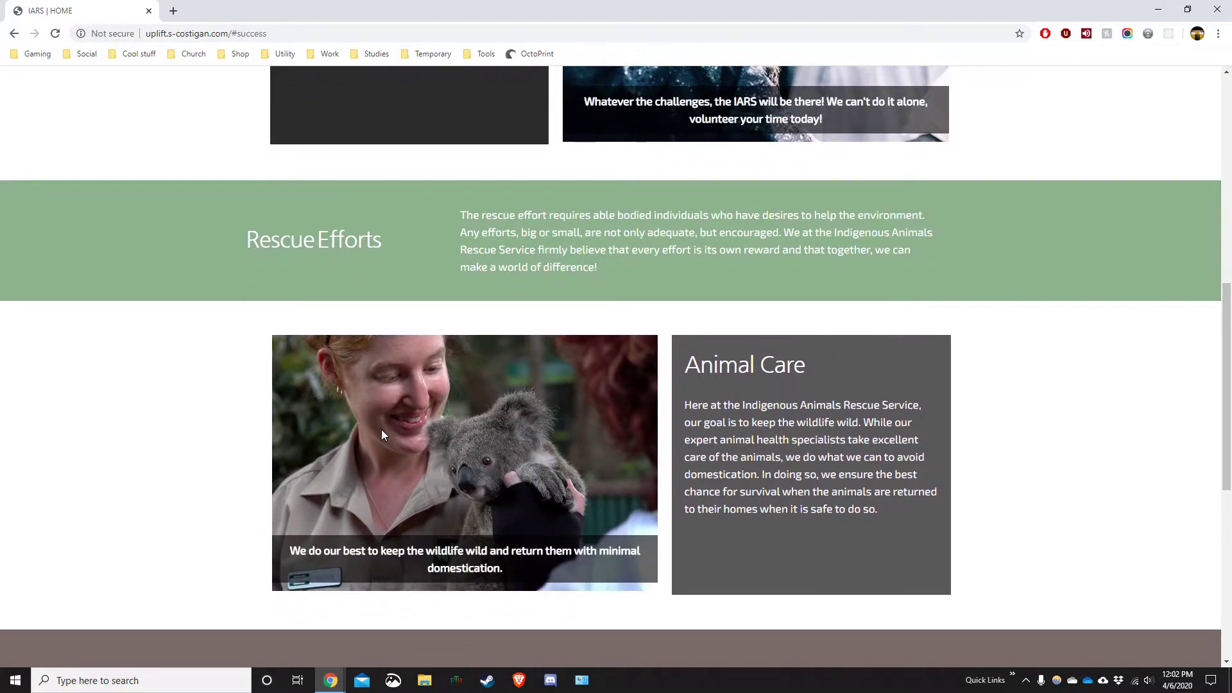
pyautogui.scroll(3)
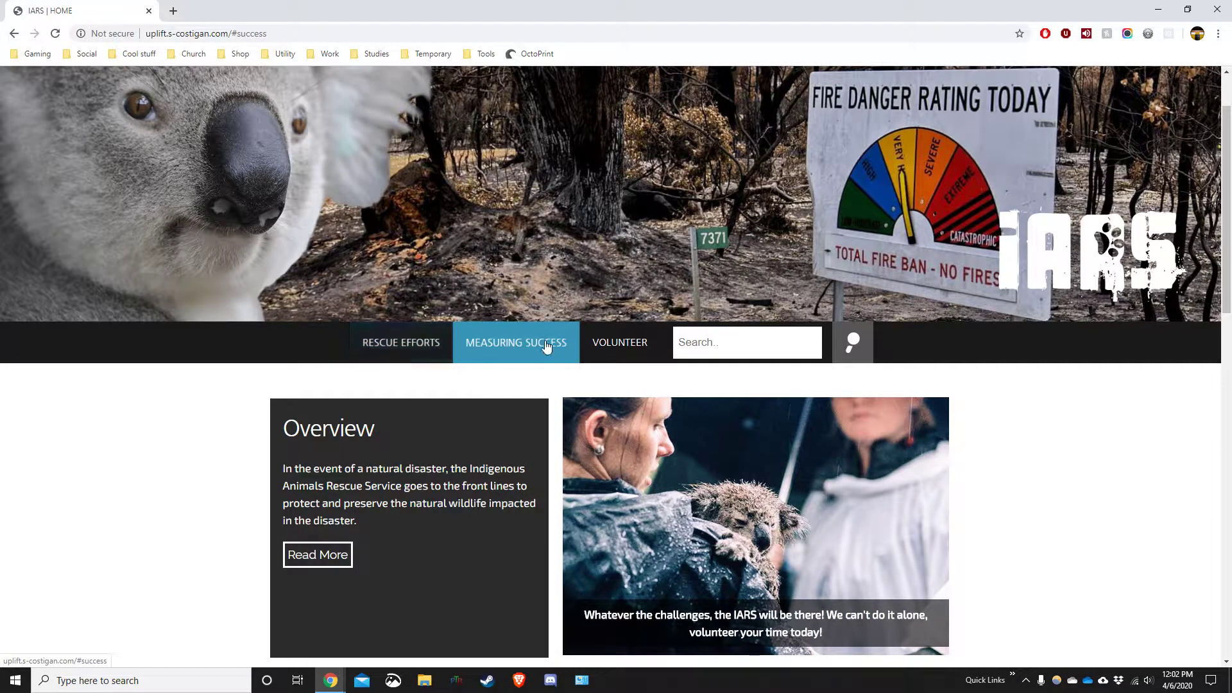
pyautogui.moveTo(532, 359)
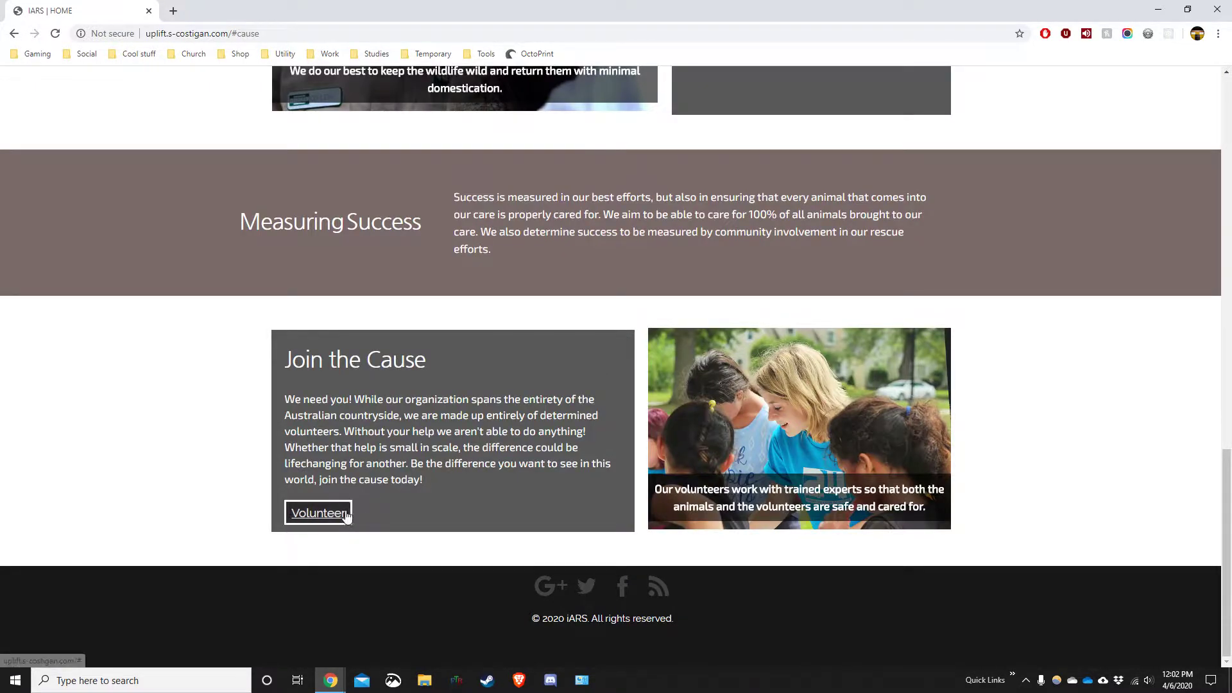
pyautogui.scroll(3)
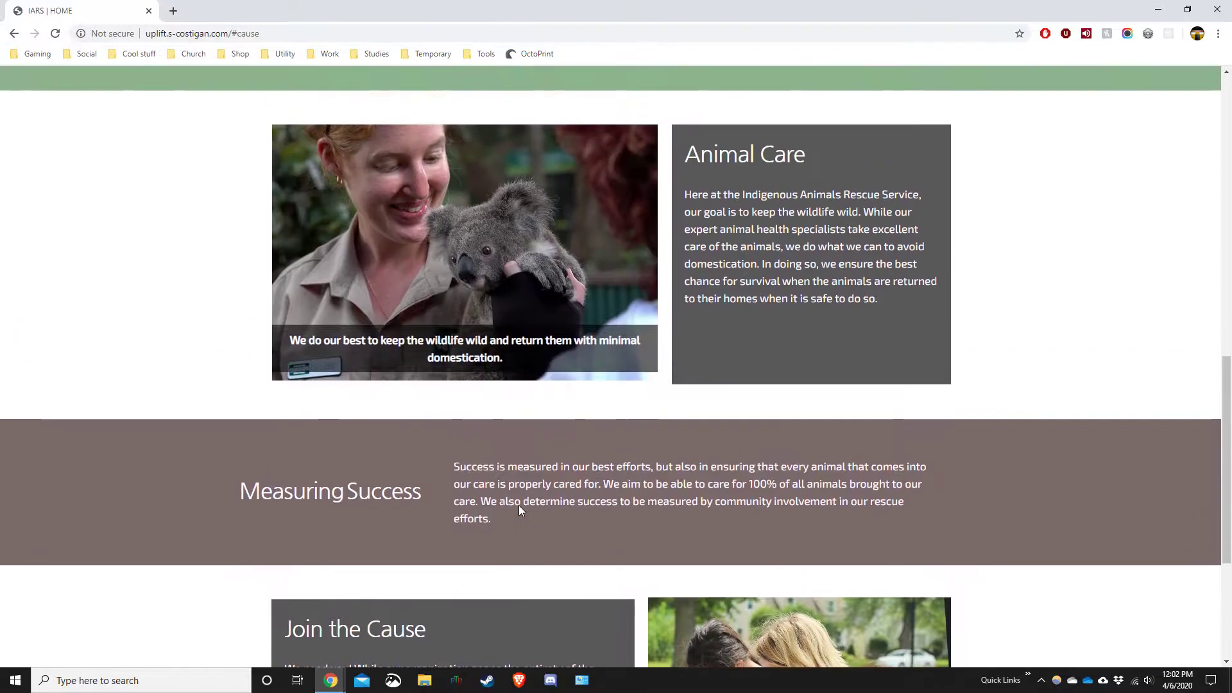
pyautogui.scroll(3)
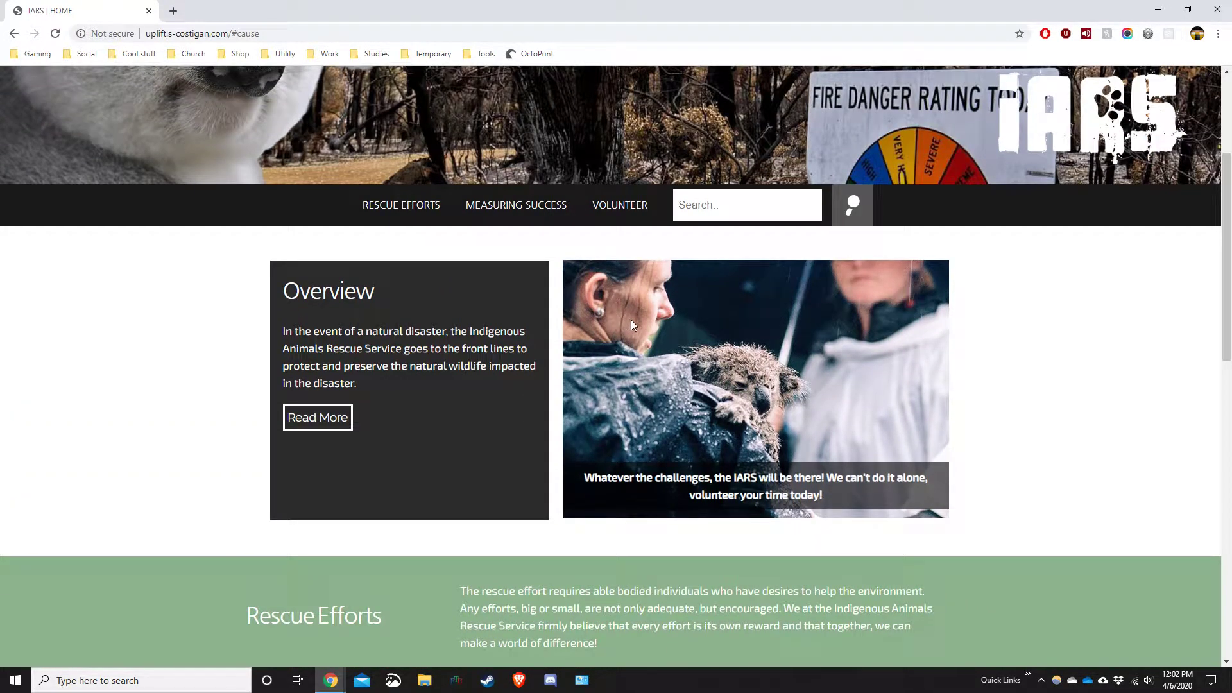
pyautogui.moveTo(523, 310)
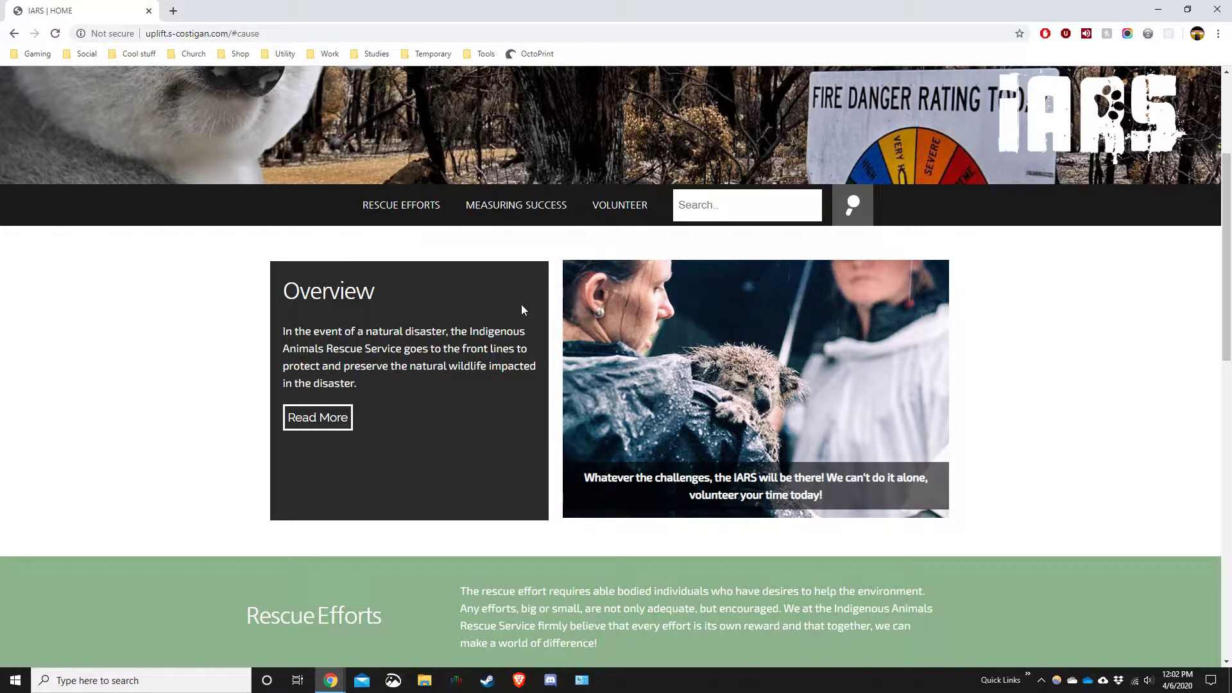
pyautogui.scroll(-3)
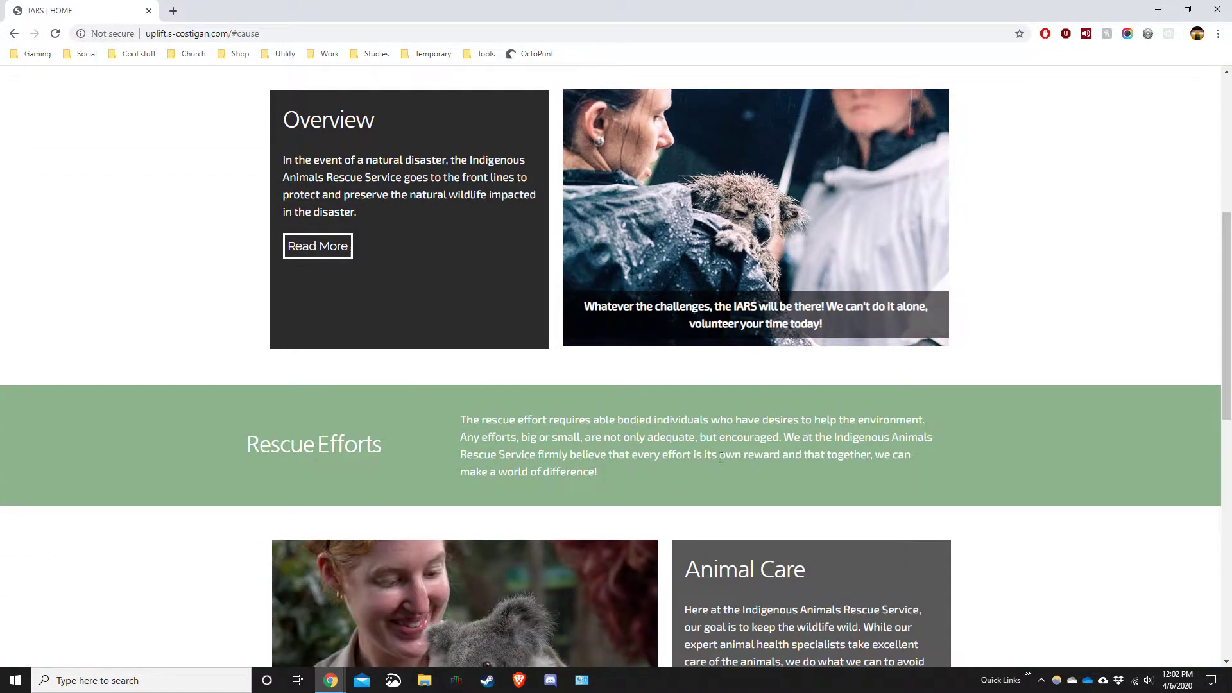
pyautogui.scroll(-3)
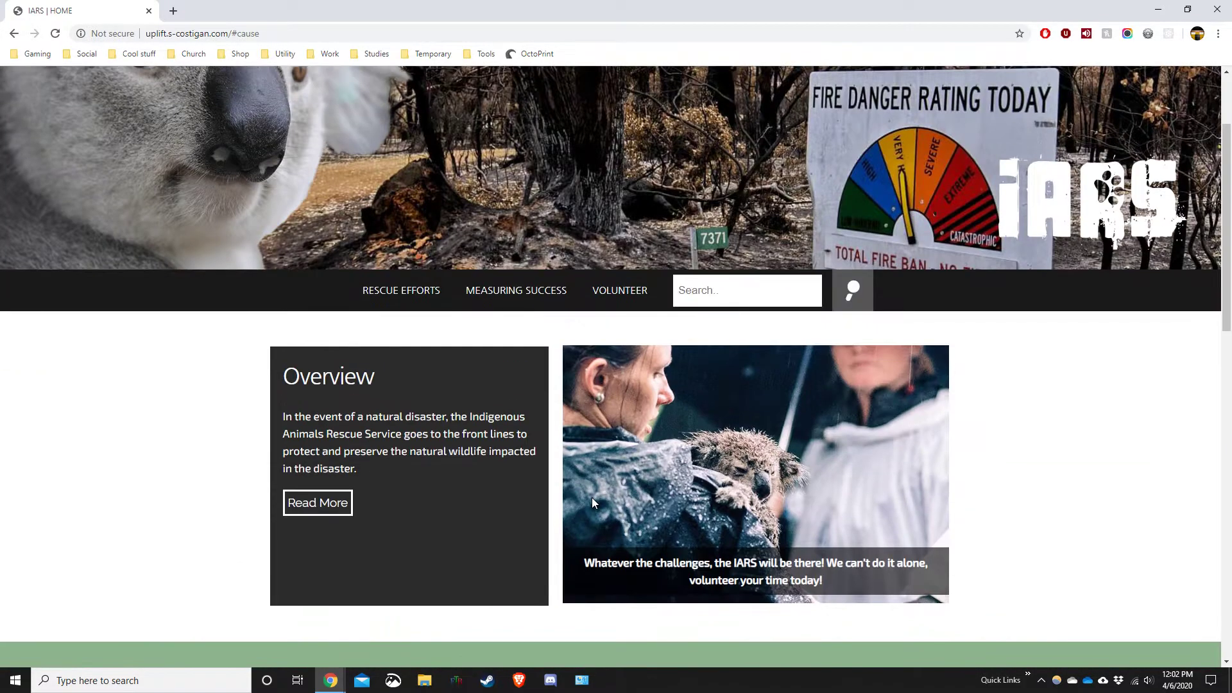
pyautogui.scroll(-3)
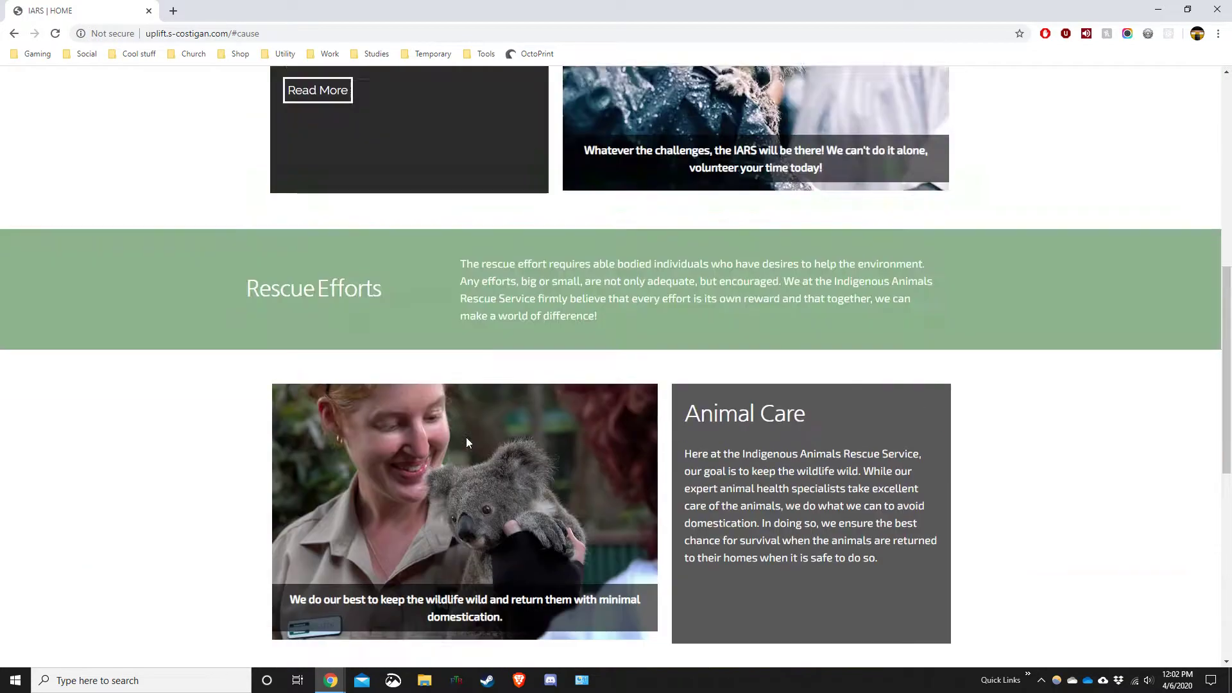
pyautogui.scroll(3)
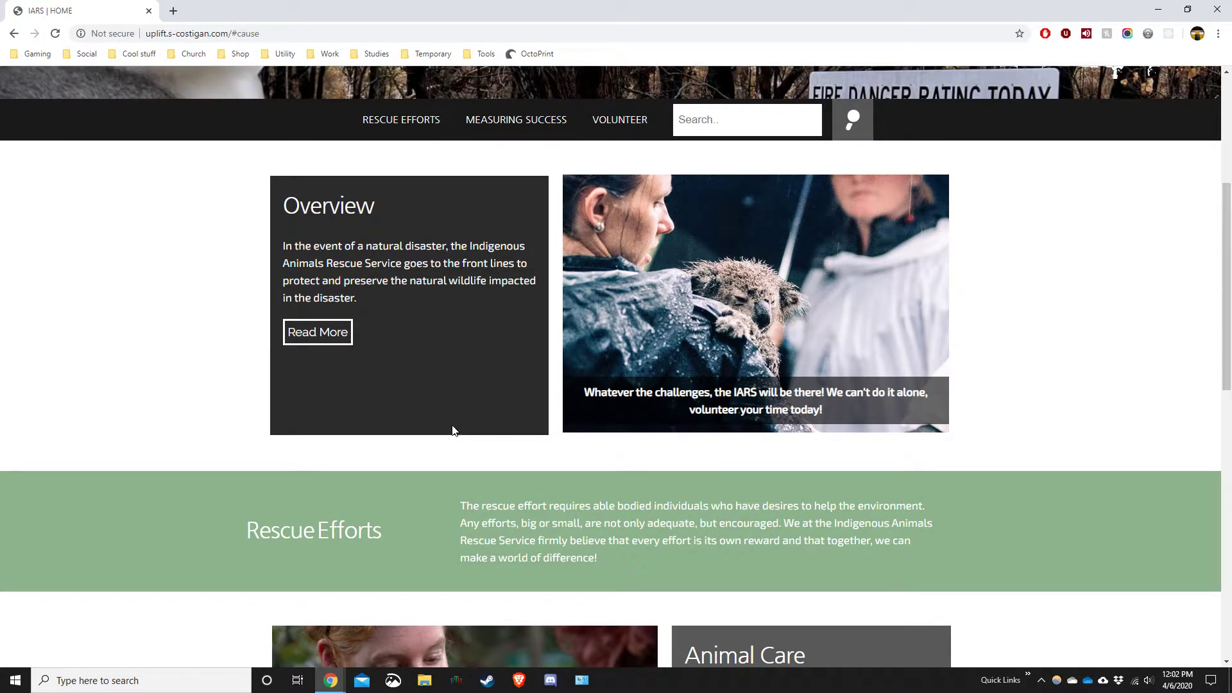
# Inspect the page in DevTools at phone size and try the mobile hamburger menu open and closed.
pyautogui.rightClick(754, 300)
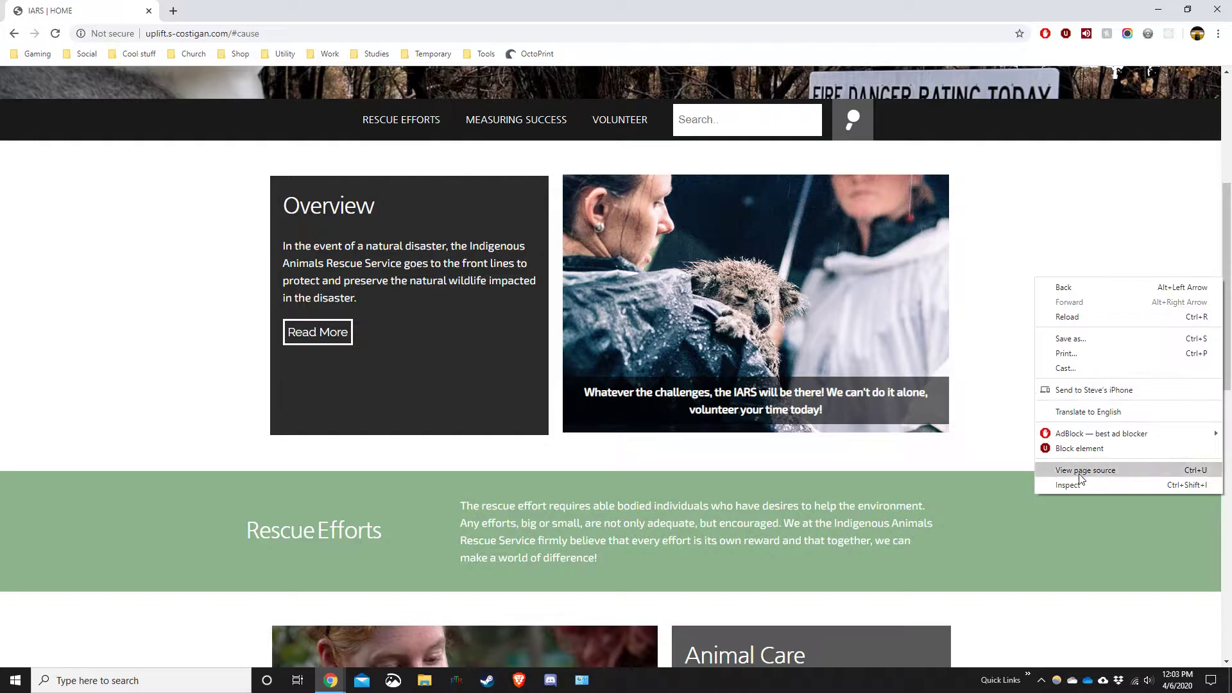
pyautogui.click(1066, 485)
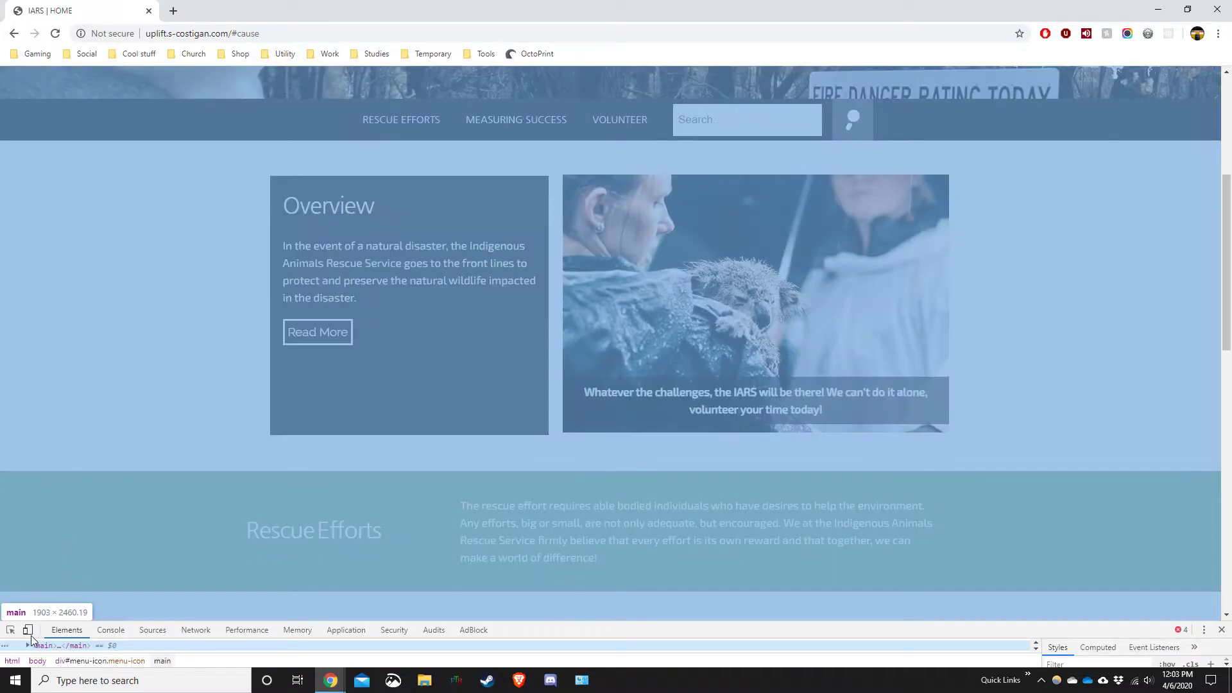
pyautogui.click(26, 631)
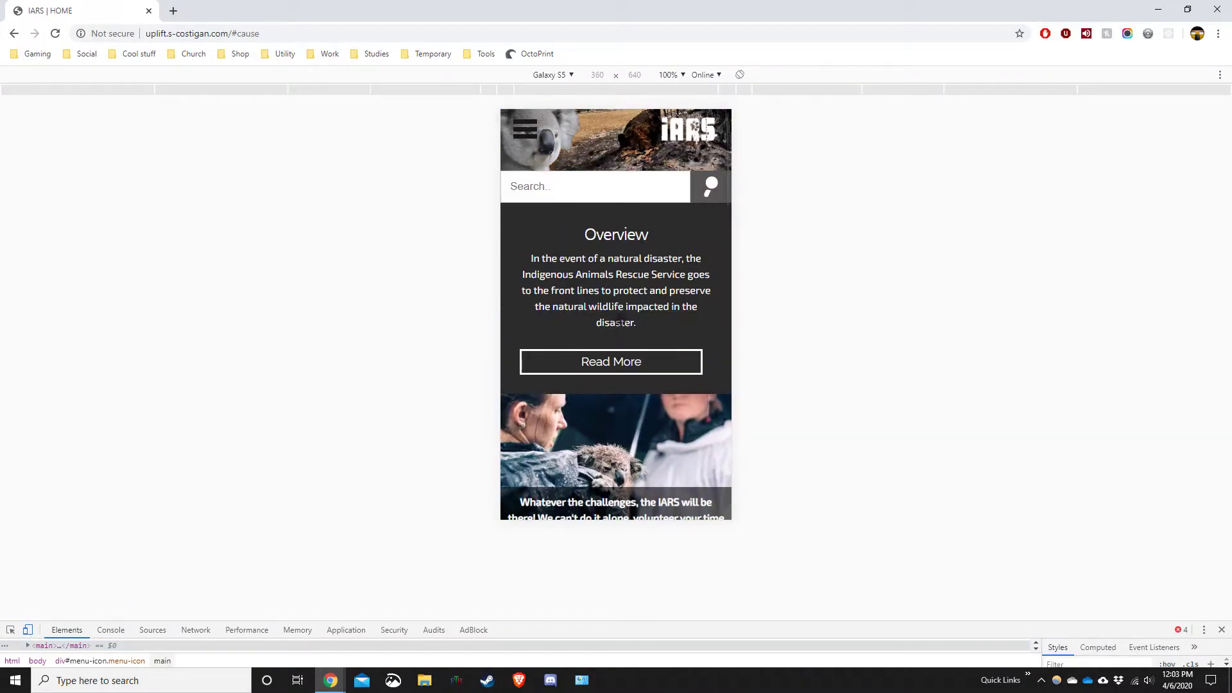
pyautogui.scroll(-3)
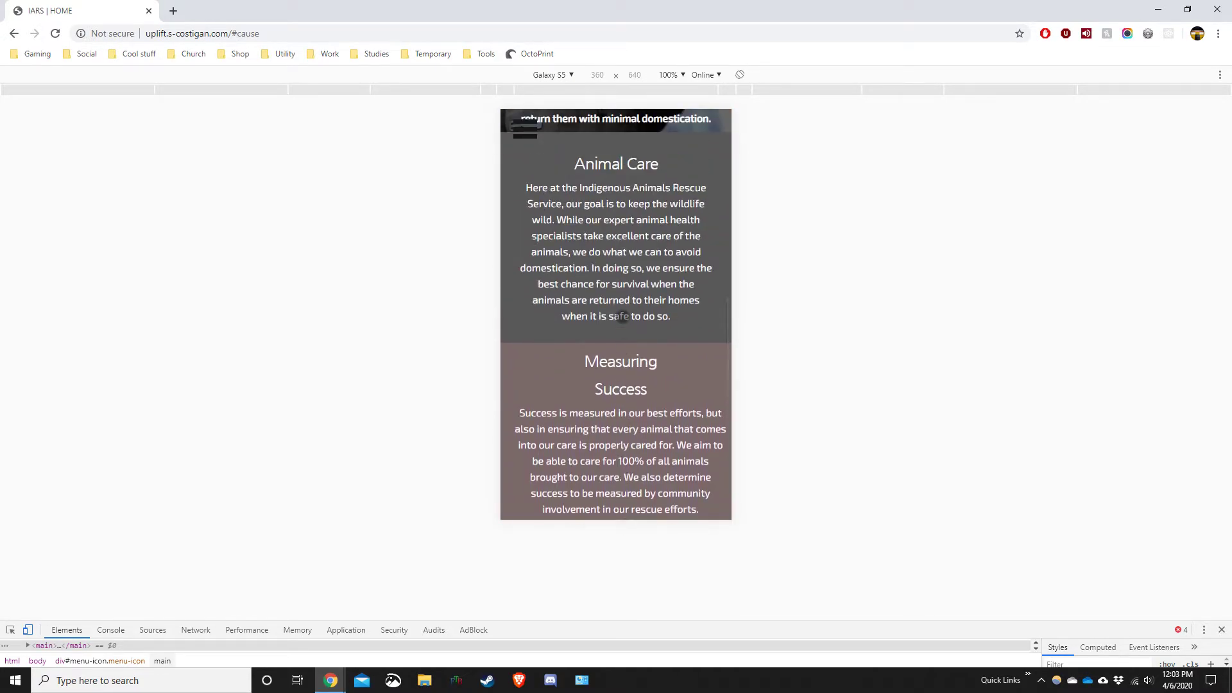
pyautogui.click(527, 135)
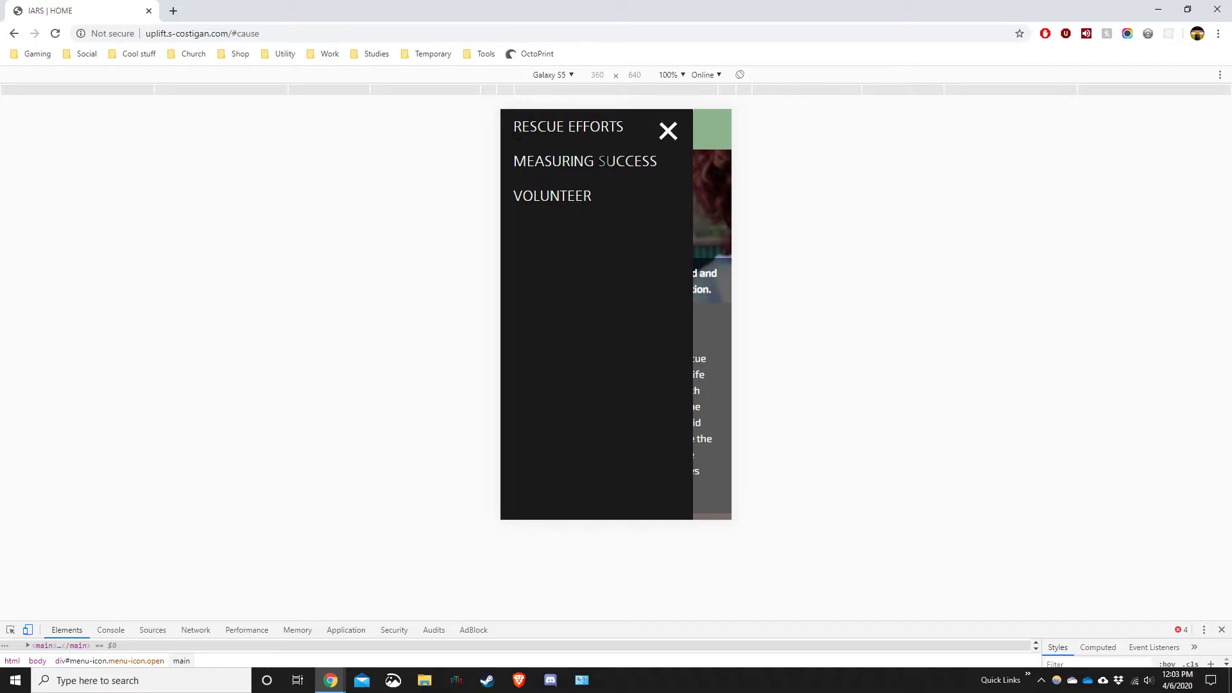
pyautogui.click(667, 131)
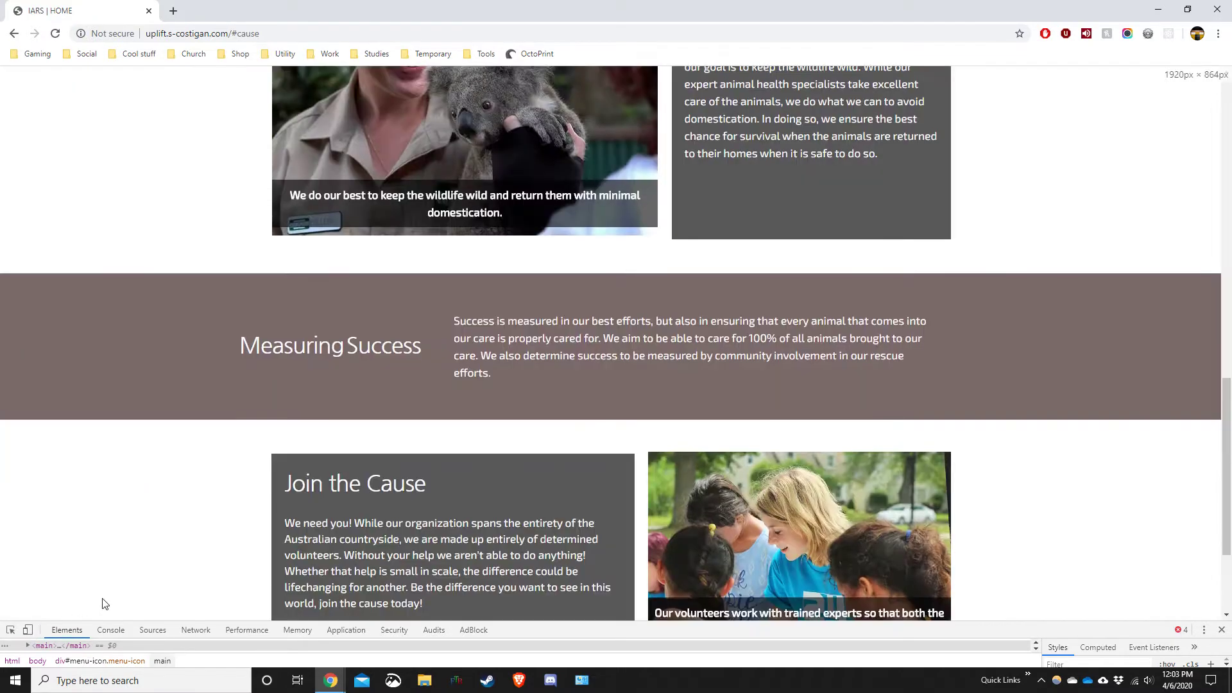
pyautogui.scroll(3)
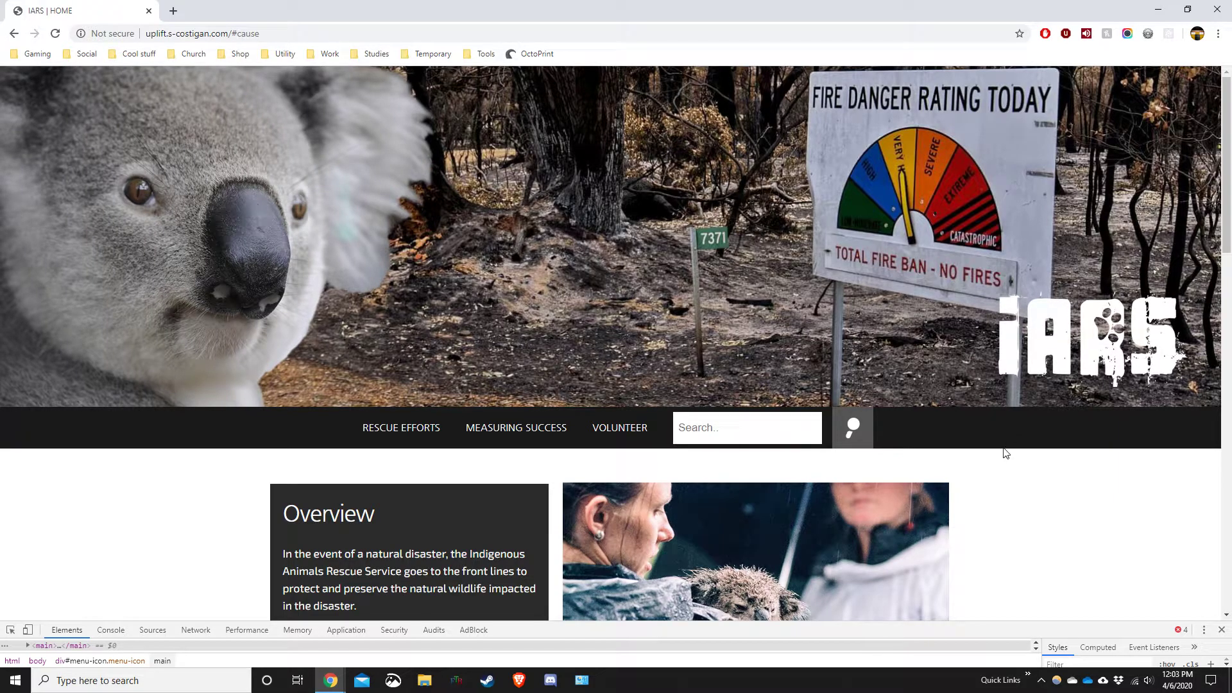
pyautogui.moveTo(932, 454)
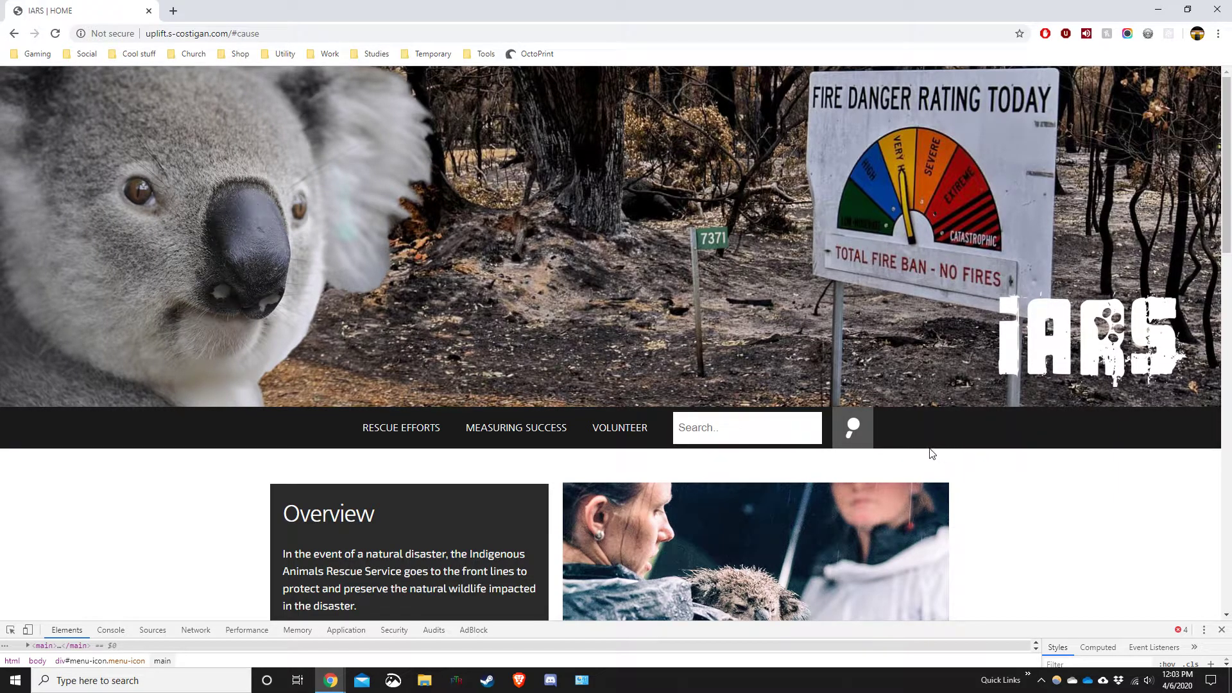
pyautogui.moveTo(912, 459)
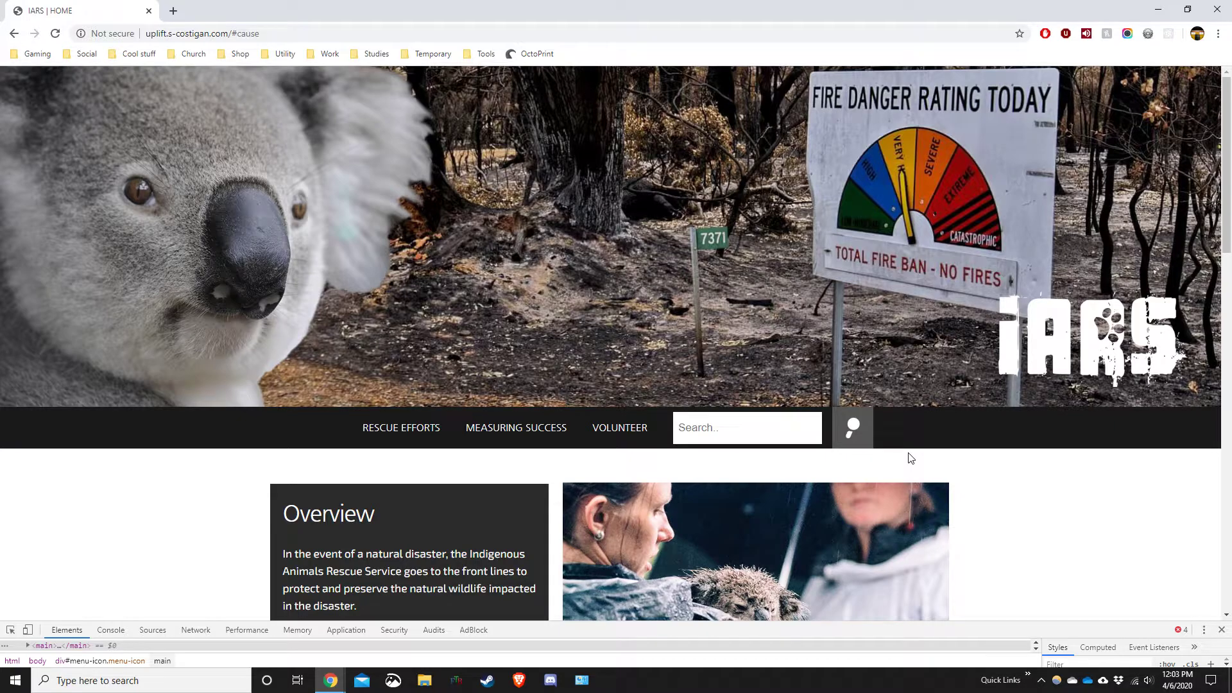
pyautogui.scroll(-3)
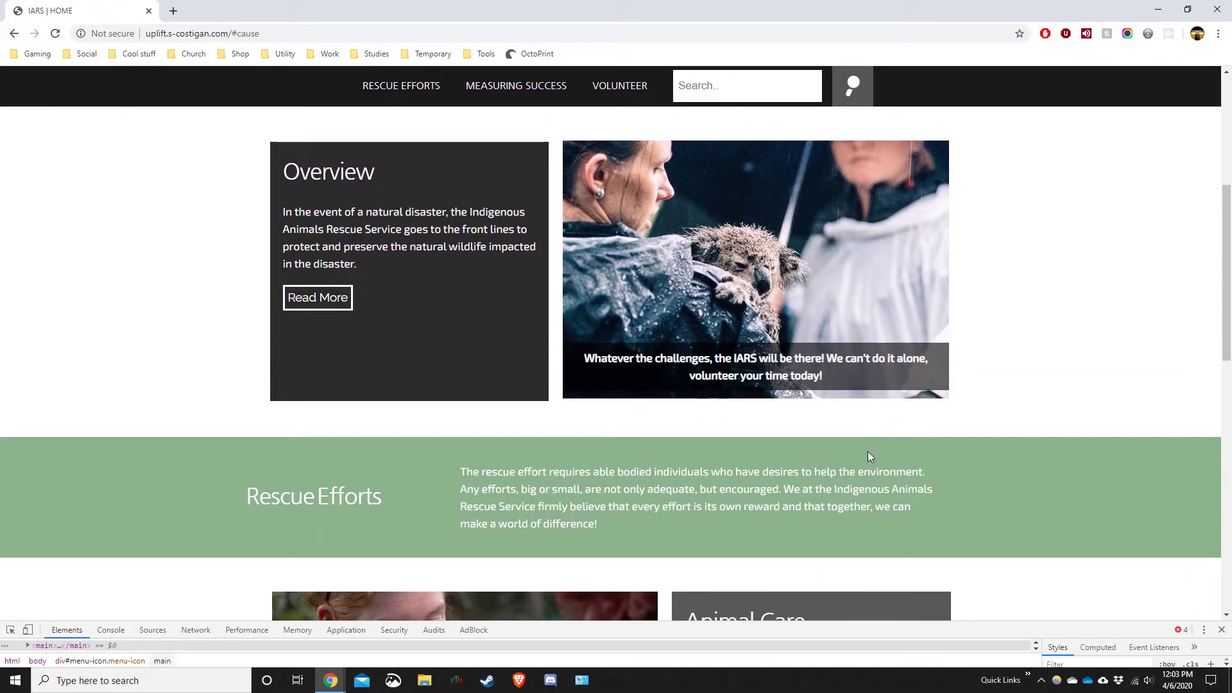
pyautogui.moveTo(860, 457)
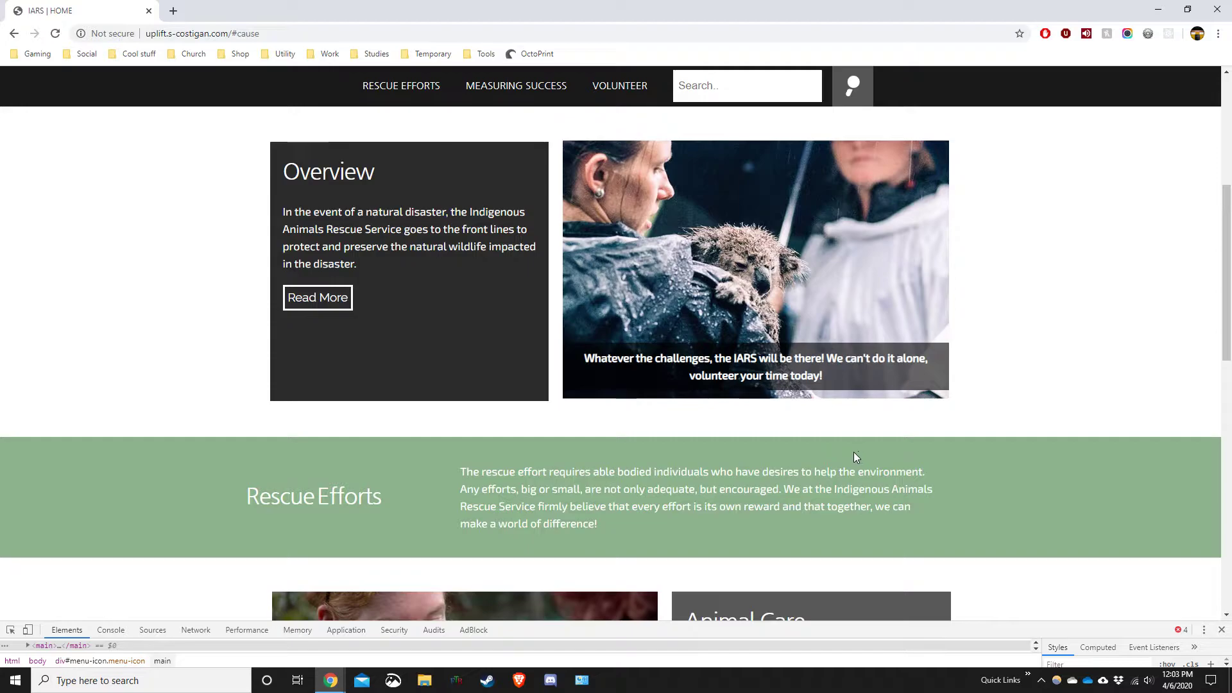
pyautogui.moveTo(811, 451)
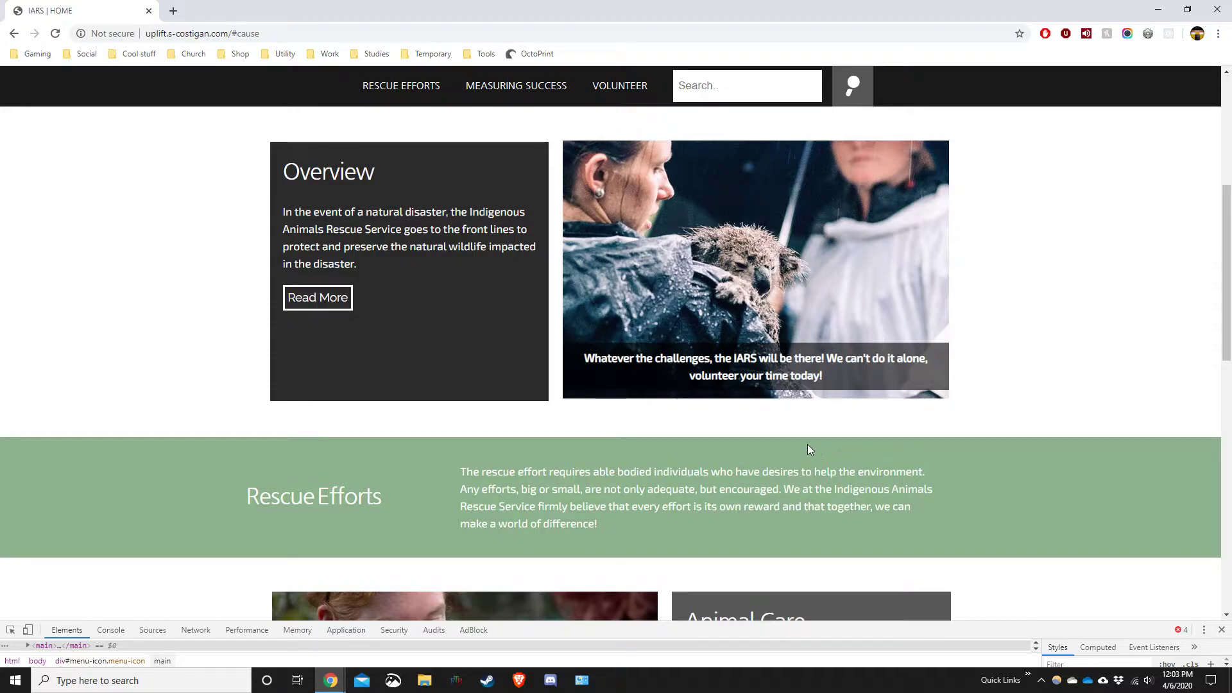
pyautogui.moveTo(699, 419)
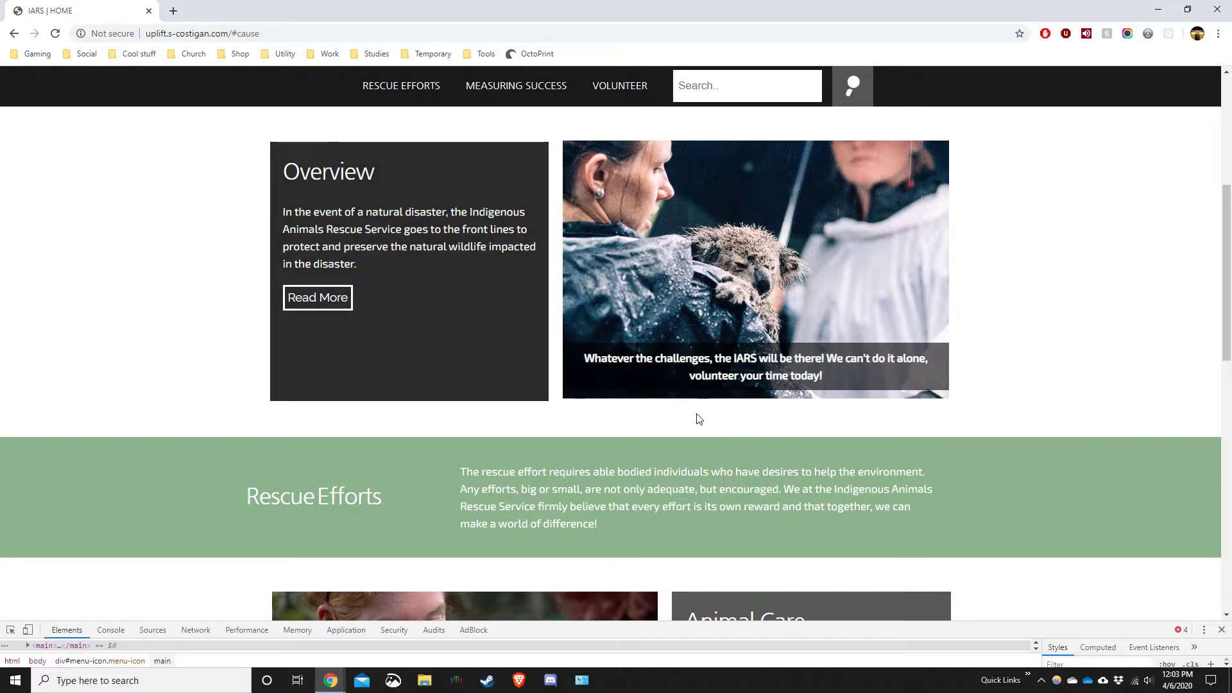
pyautogui.scroll(-3)
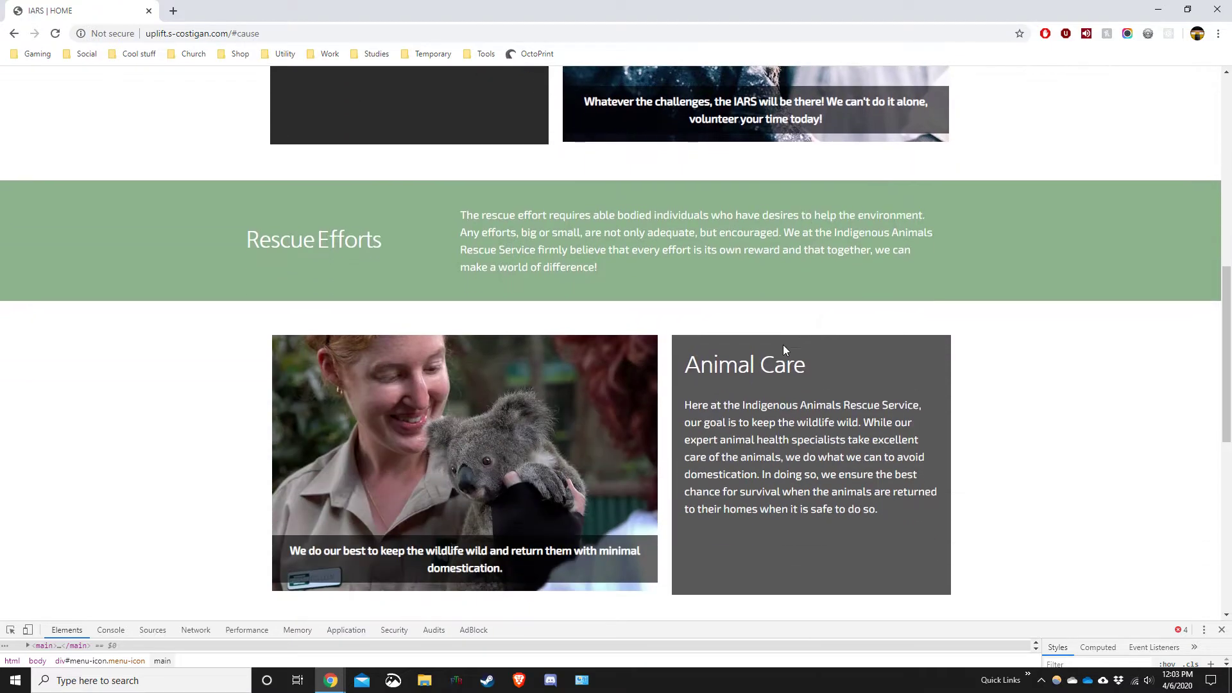
pyautogui.scroll(-3)
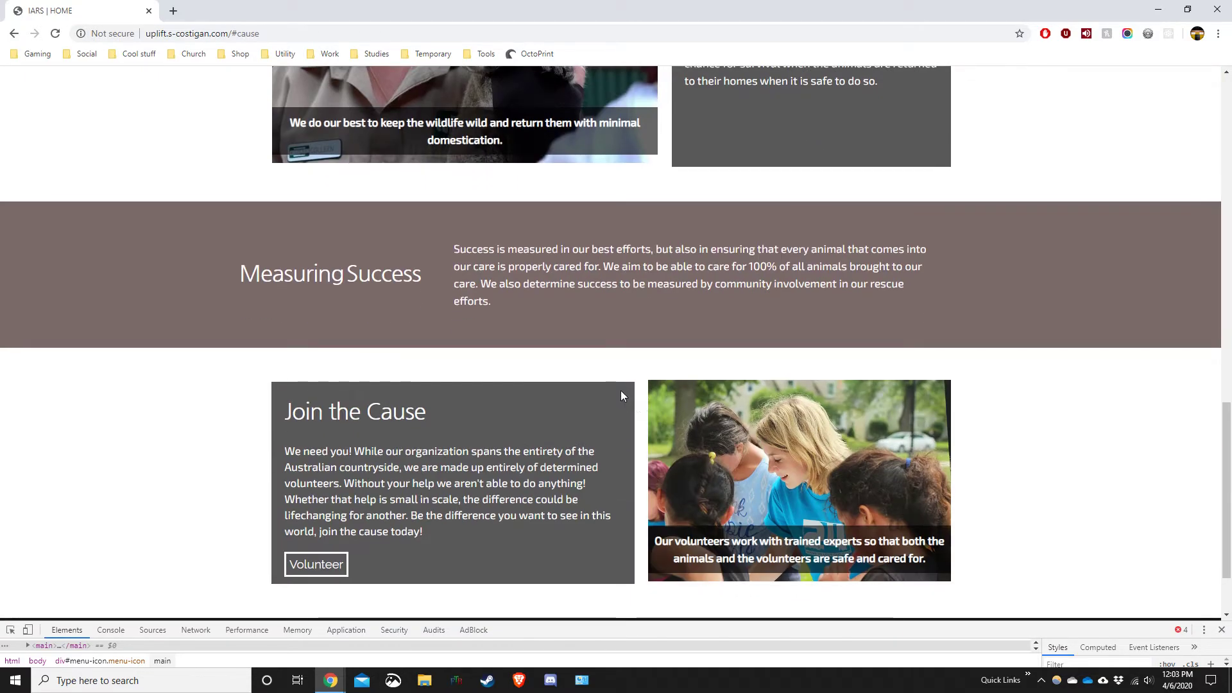
pyautogui.scroll(-3)
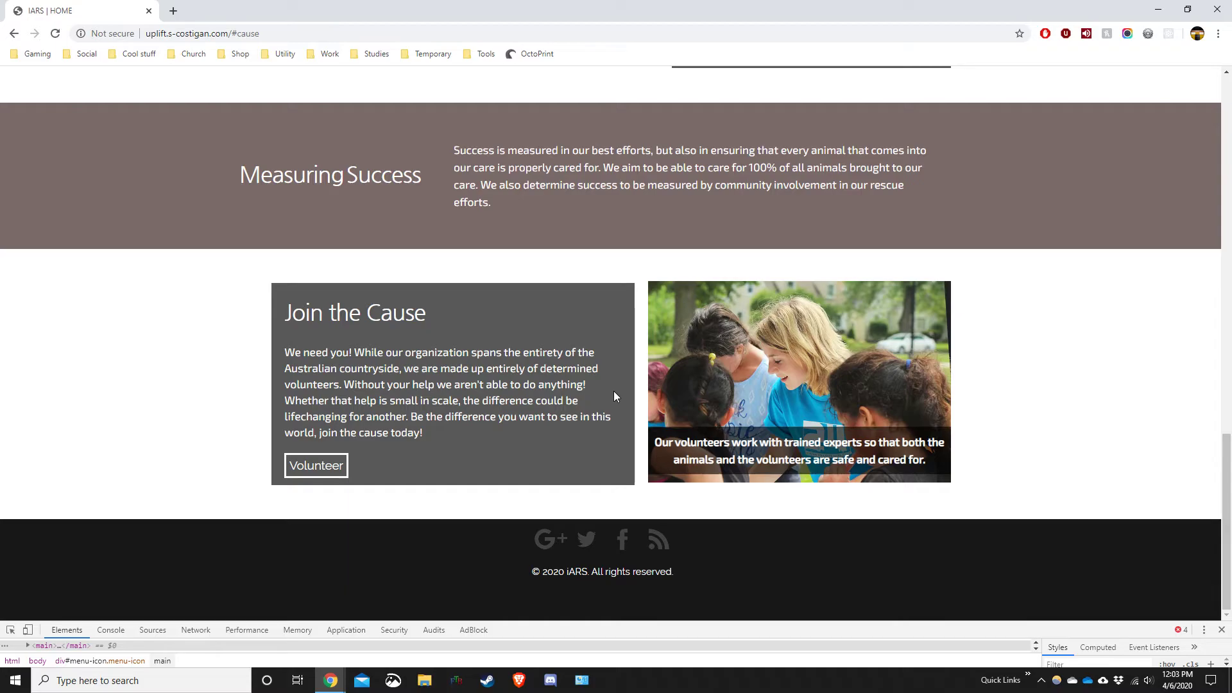
pyautogui.scroll(3)
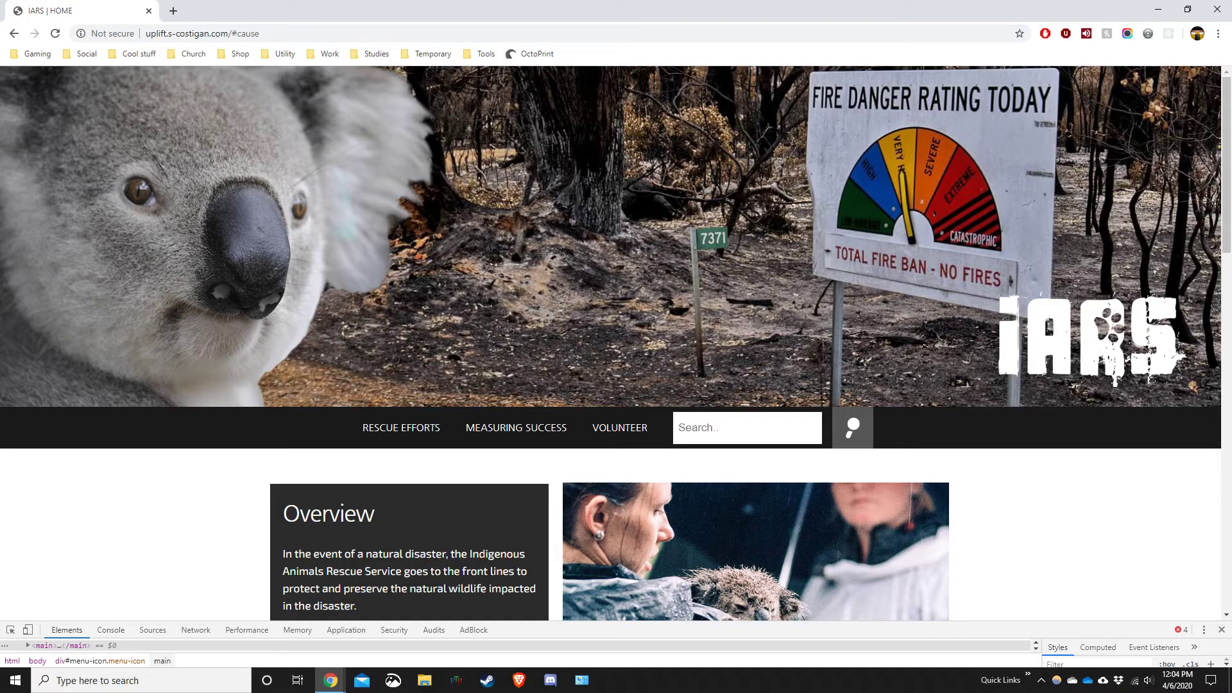
pyautogui.moveTo(959, 521)
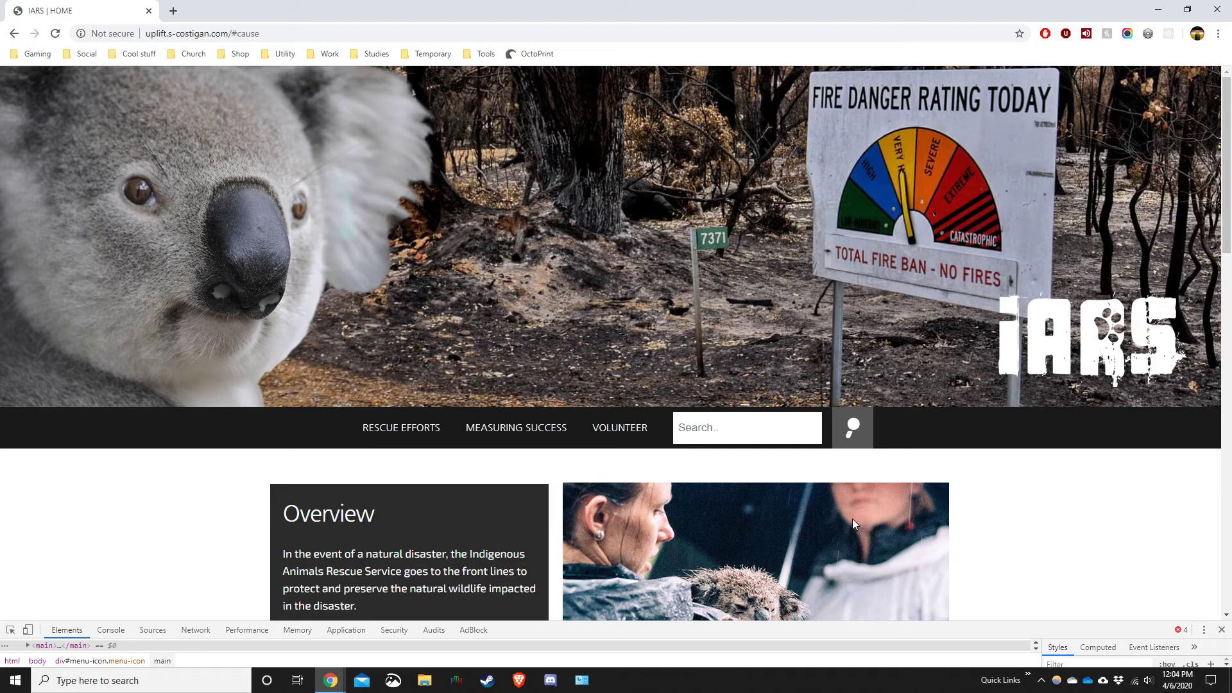
pyautogui.scroll(-3)
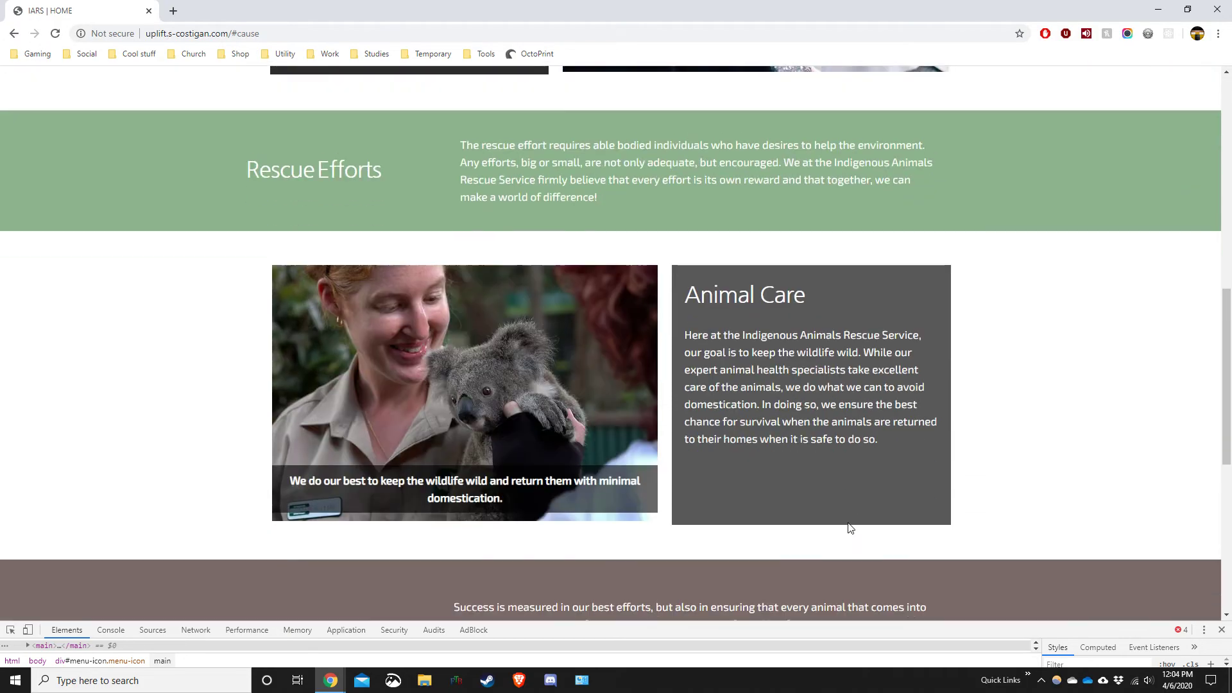
pyautogui.scroll(3)
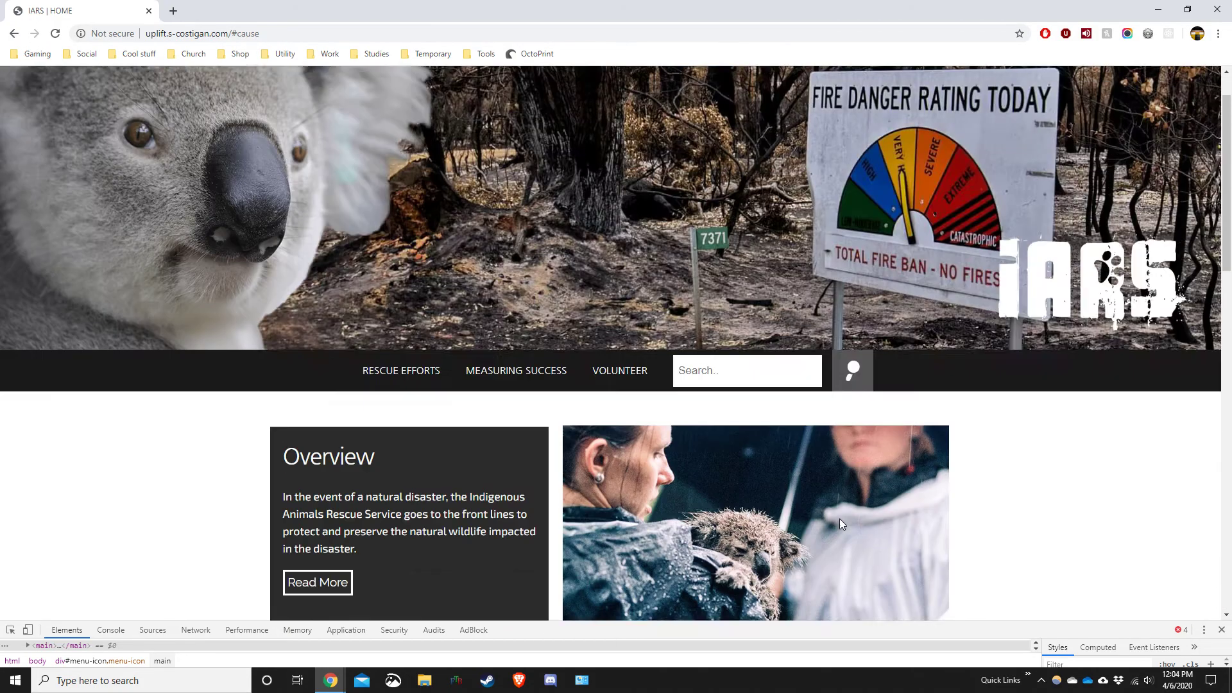